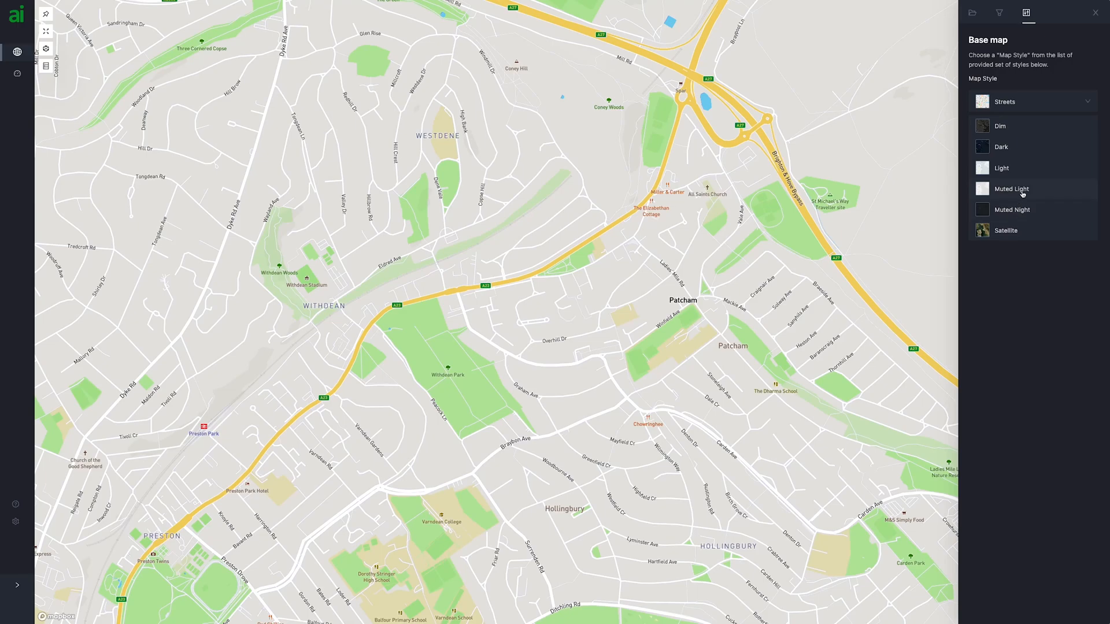
Choose Muted Light as the base map style.
{"action": "left_click", "coordinate": [1011, 189]}
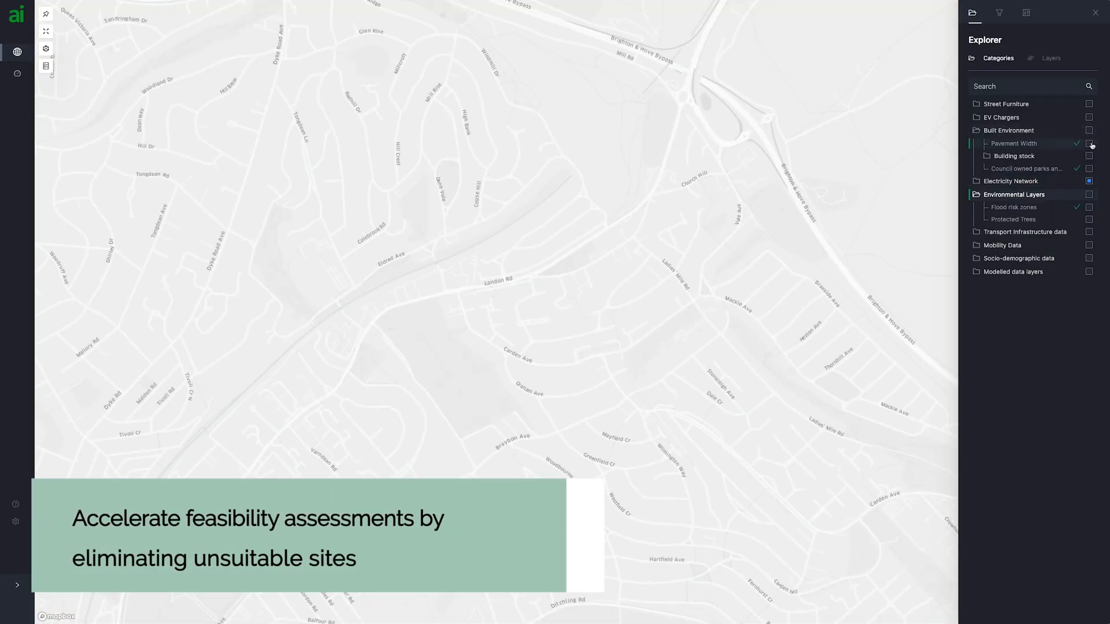
Show the Pavement Width and Flood risk zones layers together, panning to see more streets.
{"action": "left_click", "coordinate": [1089, 143]}
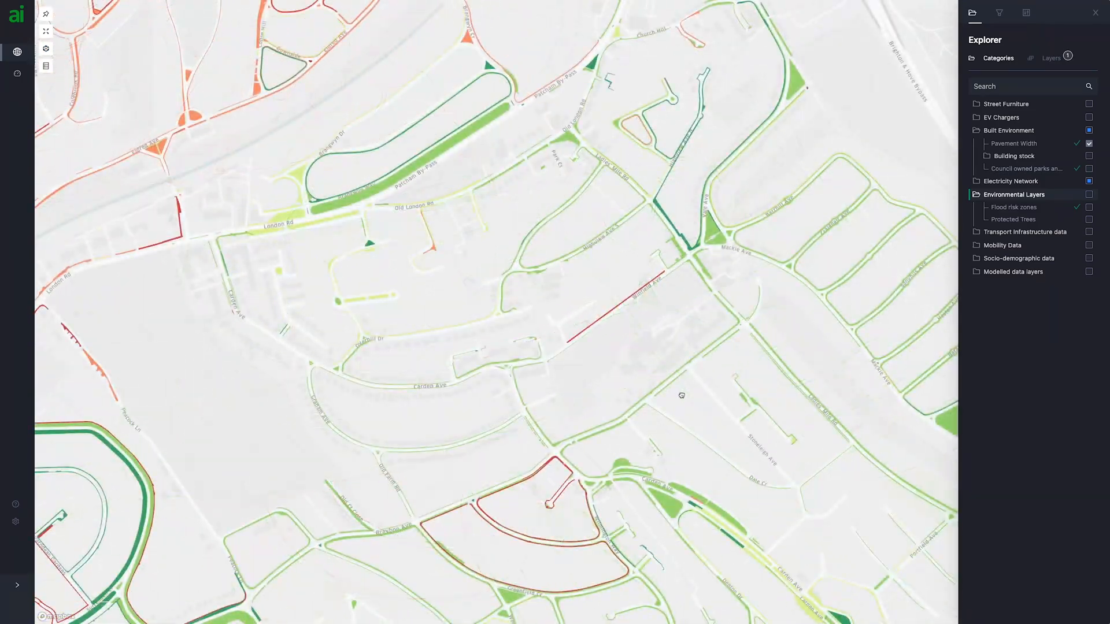
{"action": "left_click_drag", "start_coordinate": [682, 395], "coordinate": [708, 419]}
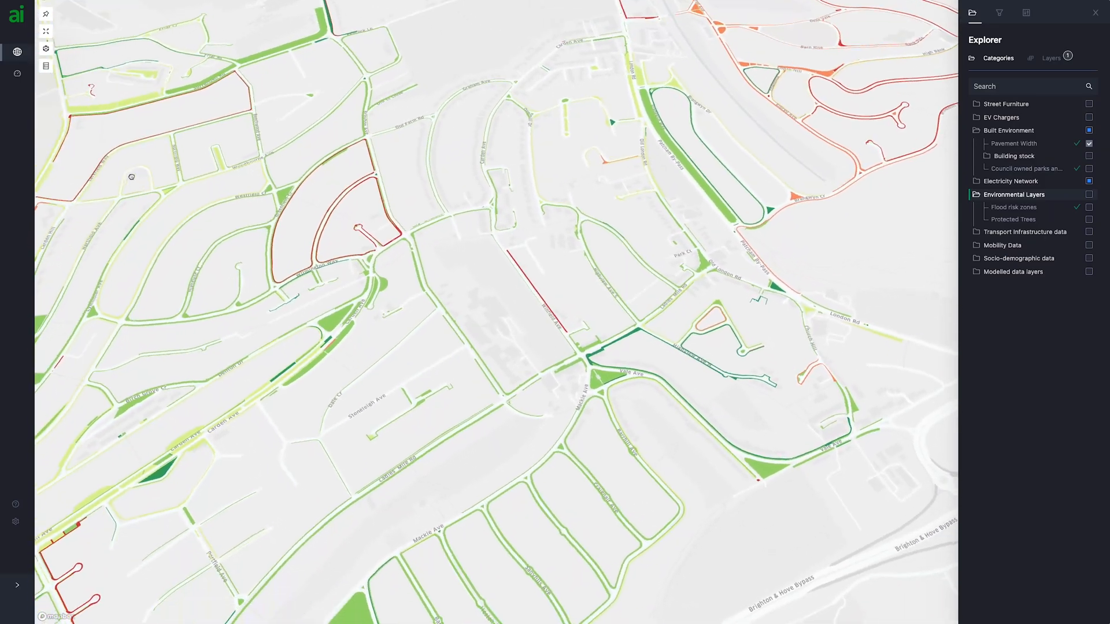
{"action": "left_click", "coordinate": [45, 47]}
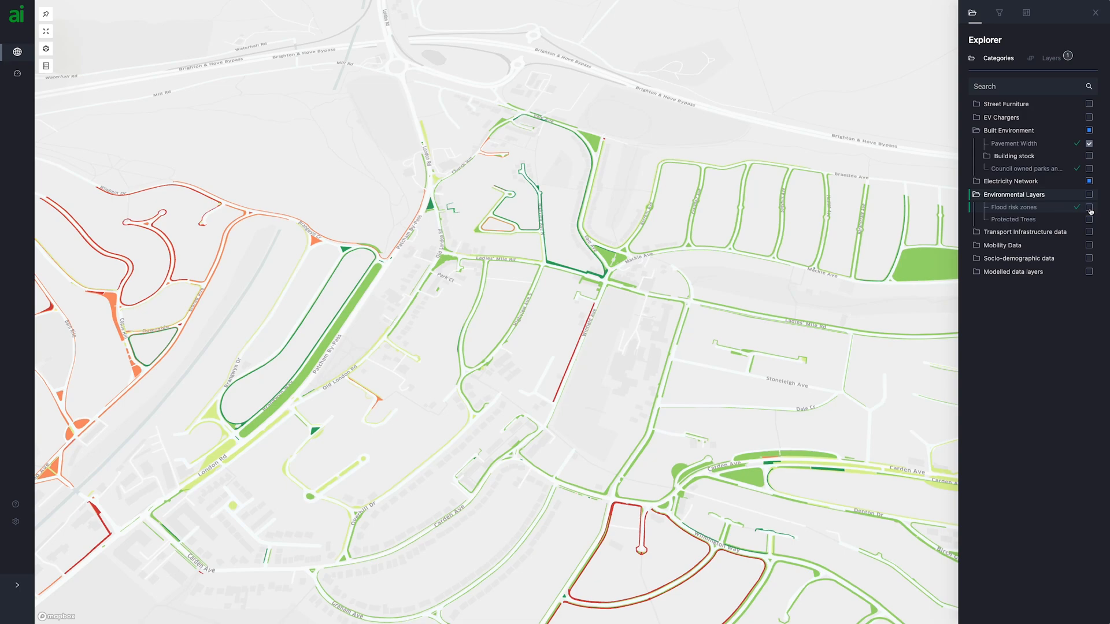
{"action": "left_click", "coordinate": [1089, 207]}
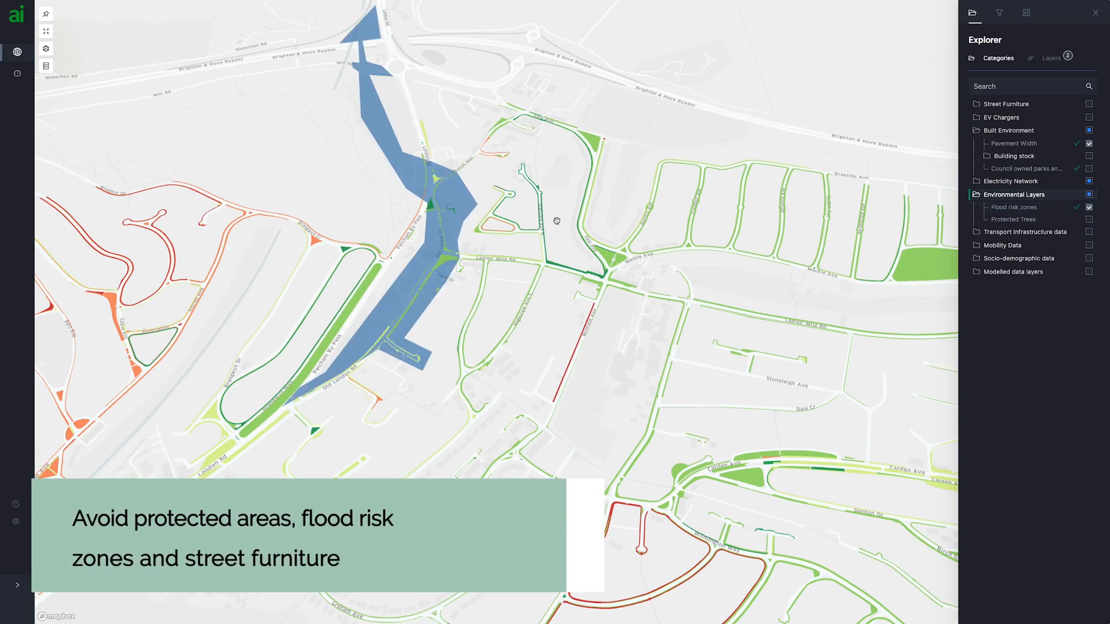
Drag across the map twice to reposition the view of the overlaid layers.
{"action": "left_click_drag", "start_coordinate": [556, 220], "coordinate": [360, 451]}
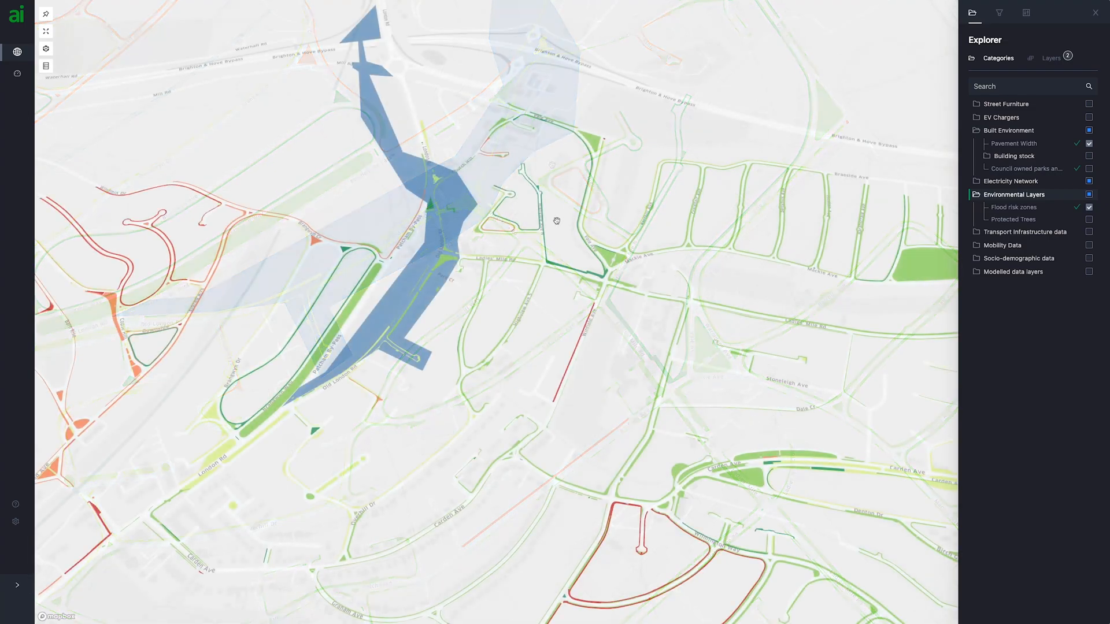
{"action": "left_click_drag", "start_coordinate": [556, 220], "coordinate": [363, 449]}
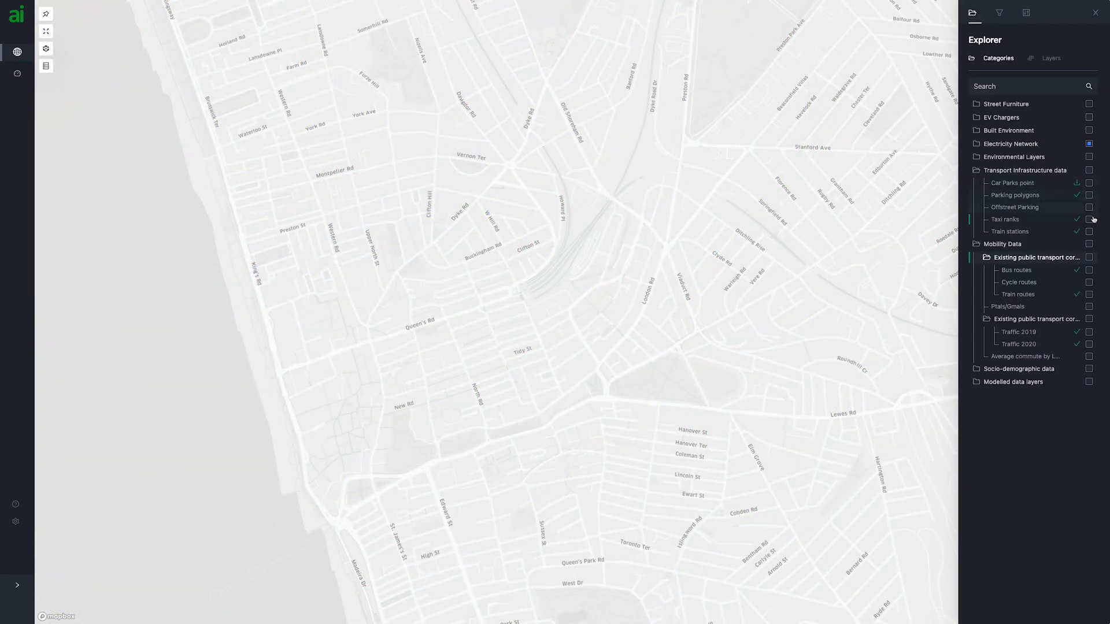
Enable the bus routes, train routes, train stations, taxi ranks and parking polygons layers.
{"action": "left_click", "coordinate": [1089, 269]}
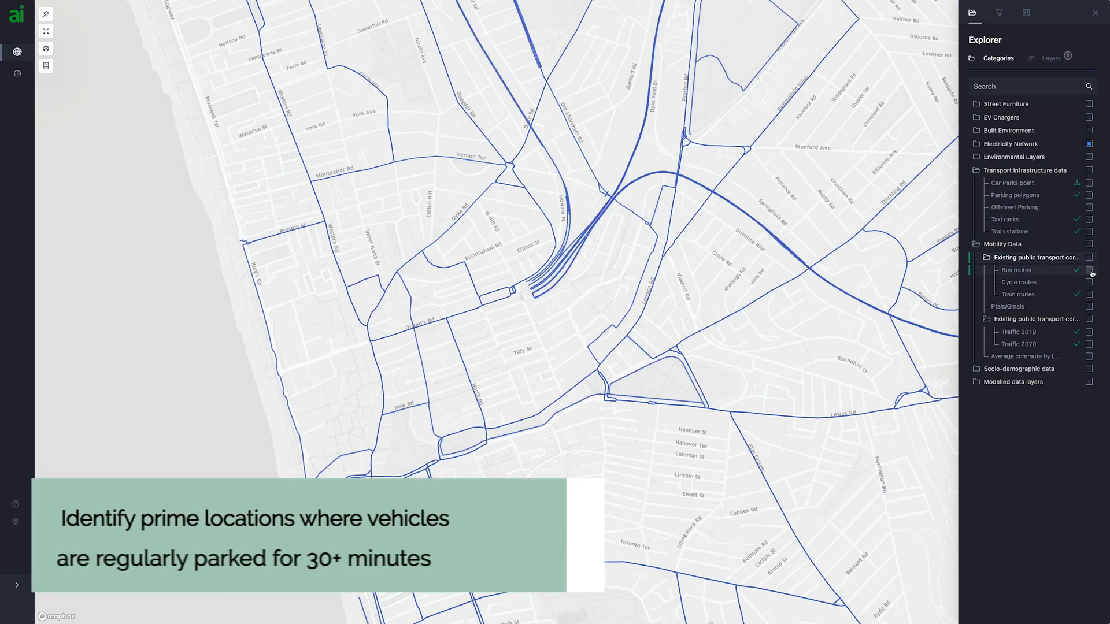
{"action": "left_click", "coordinate": [1088, 295]}
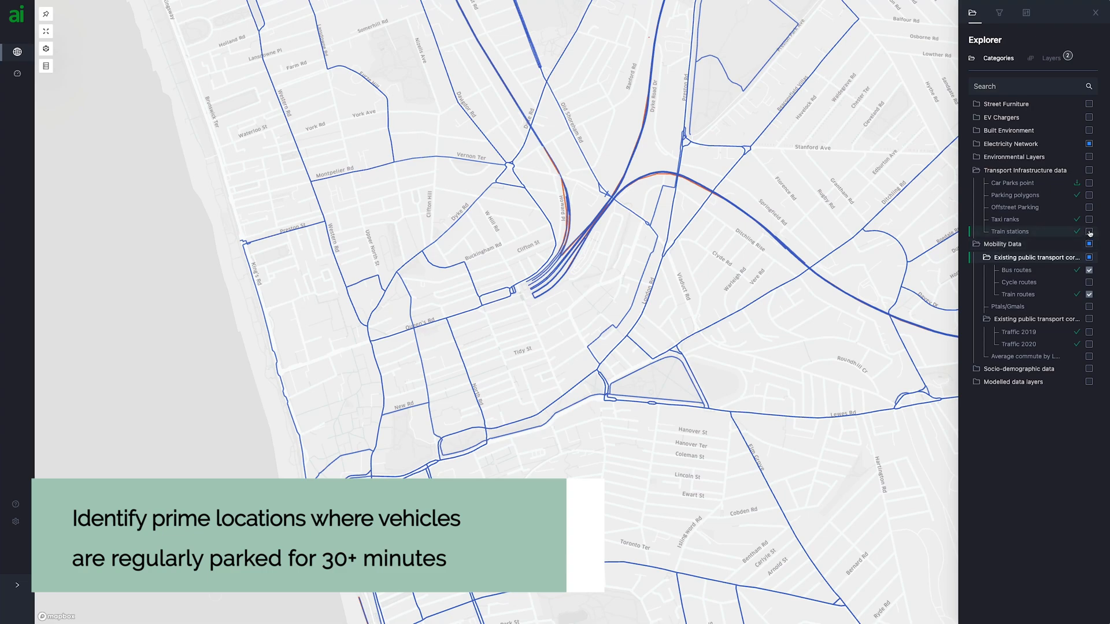
{"action": "left_click", "coordinate": [1088, 220]}
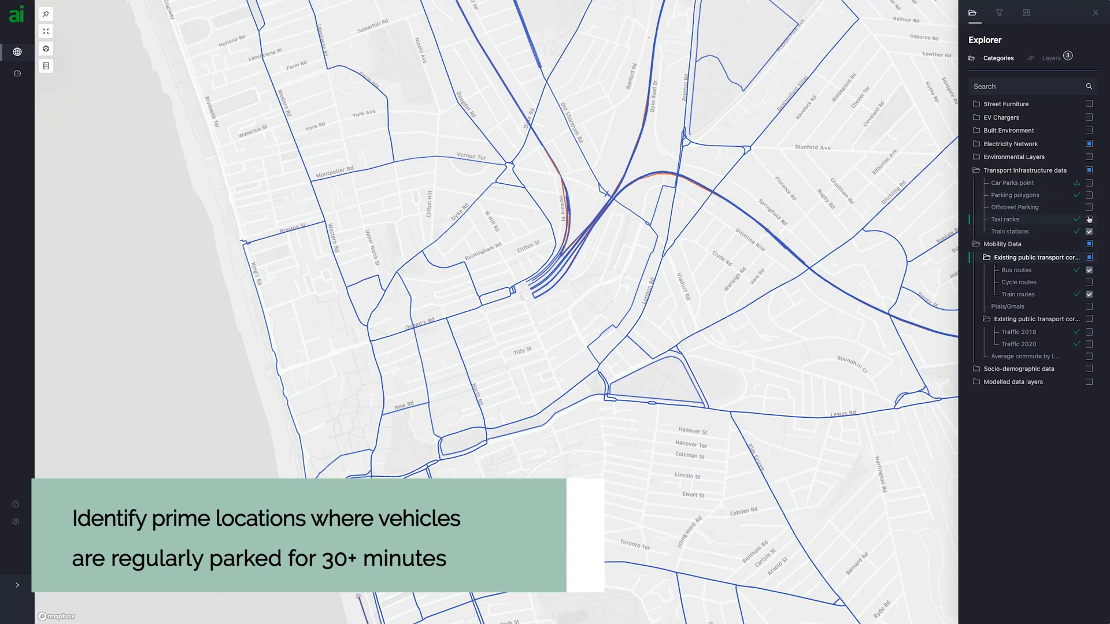
{"action": "left_click", "coordinate": [1088, 182]}
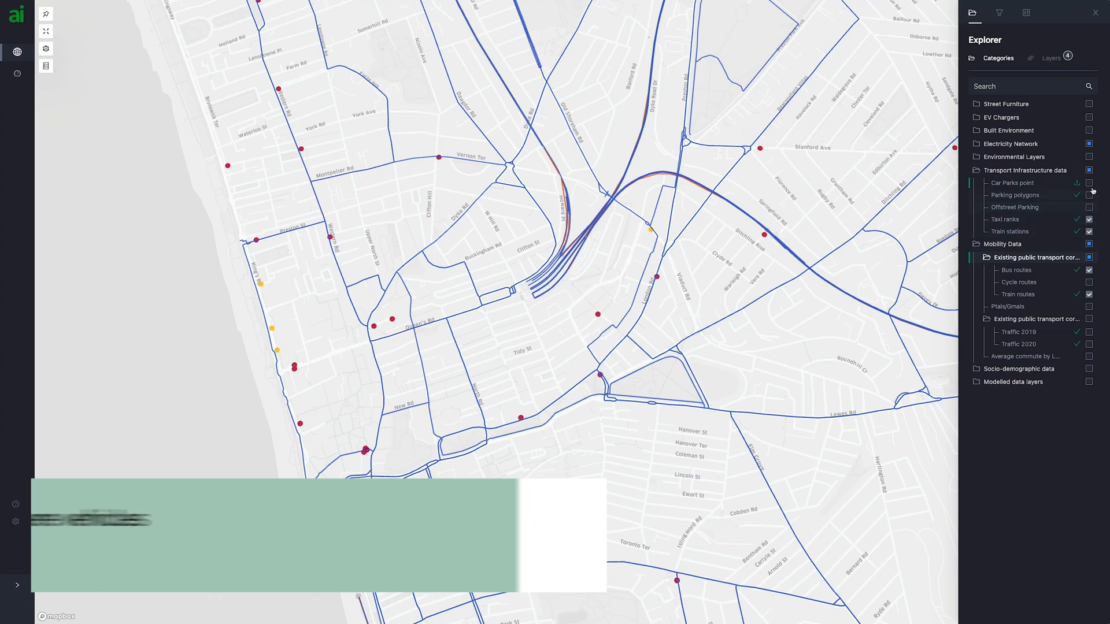
{"action": "left_click", "coordinate": [1088, 194]}
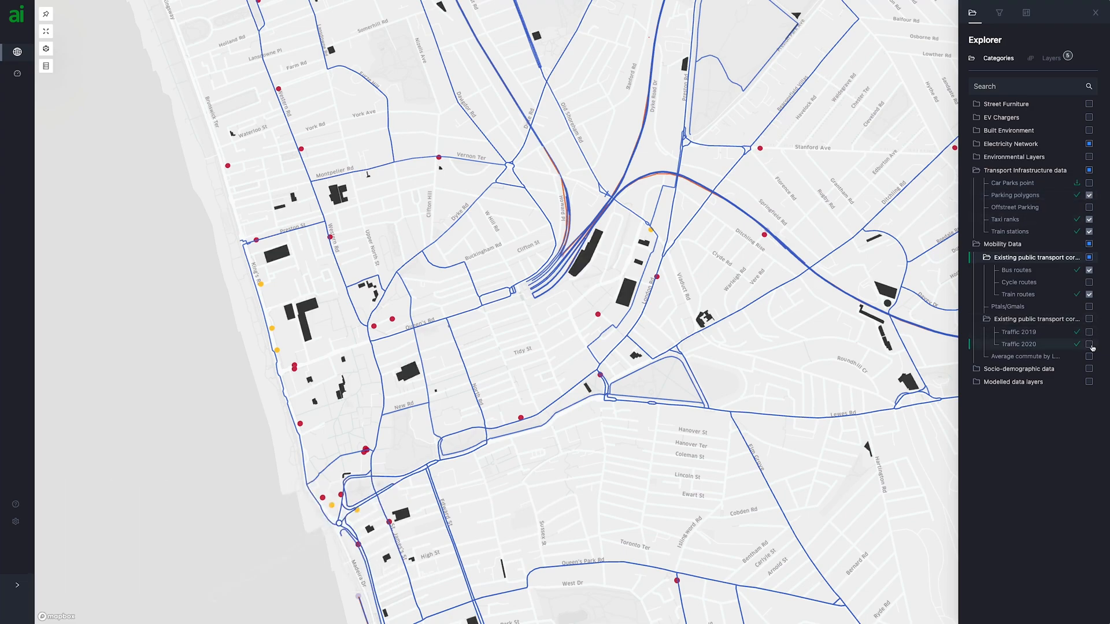
{"action": "left_click", "coordinate": [1088, 344]}
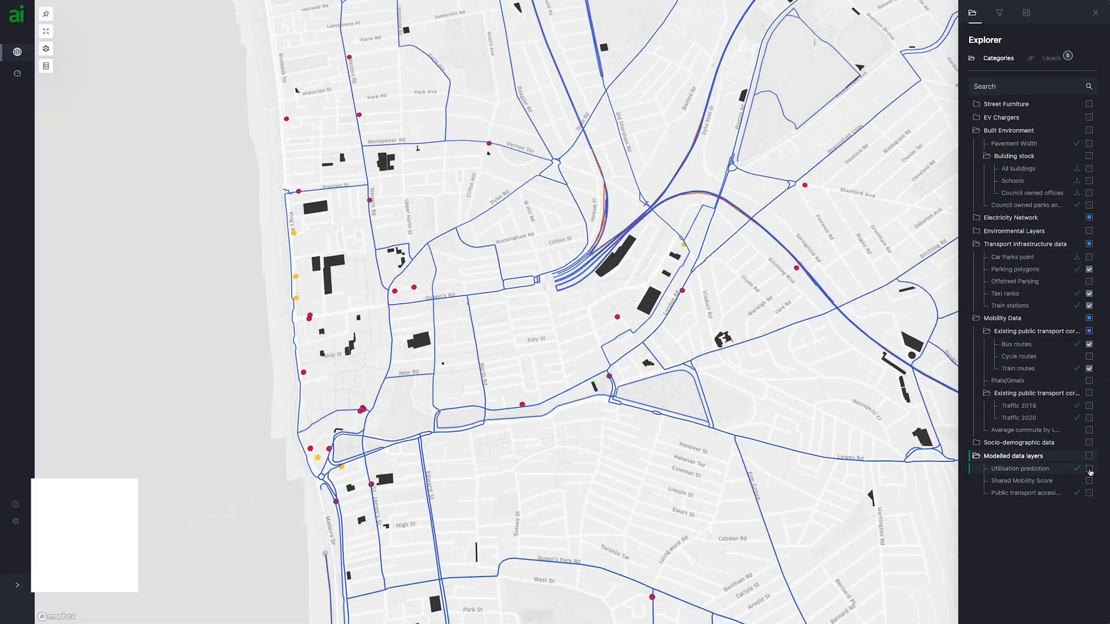
Show utilisation prediction hexagons, inspect a central hexagon's forecast popup, then close it.
{"action": "left_click", "coordinate": [1088, 469]}
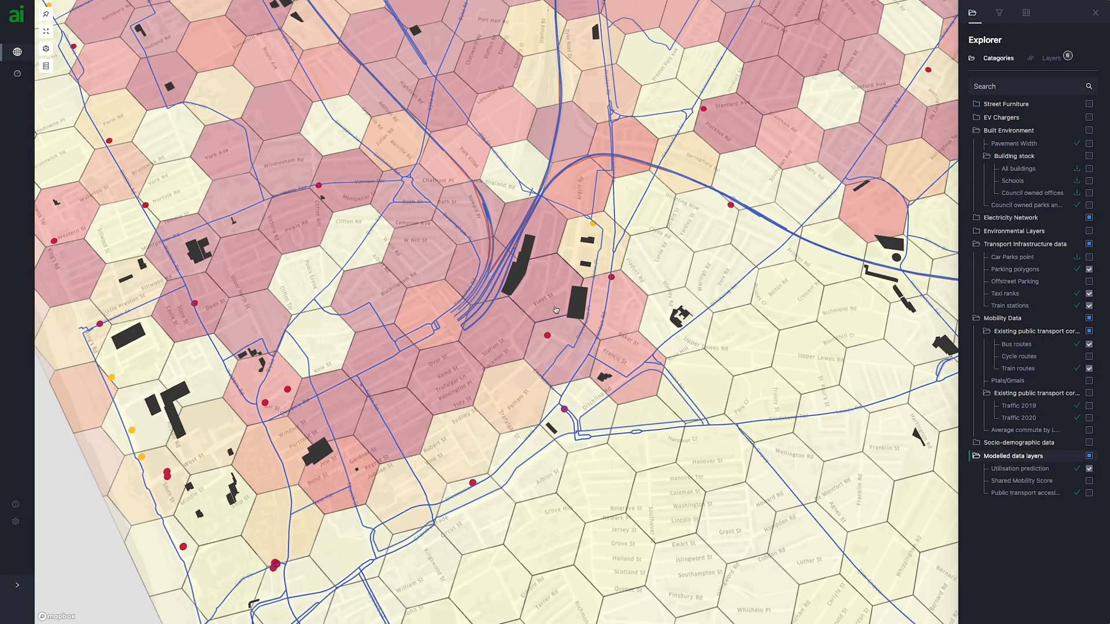
{"action": "left_click", "coordinate": [555, 309]}
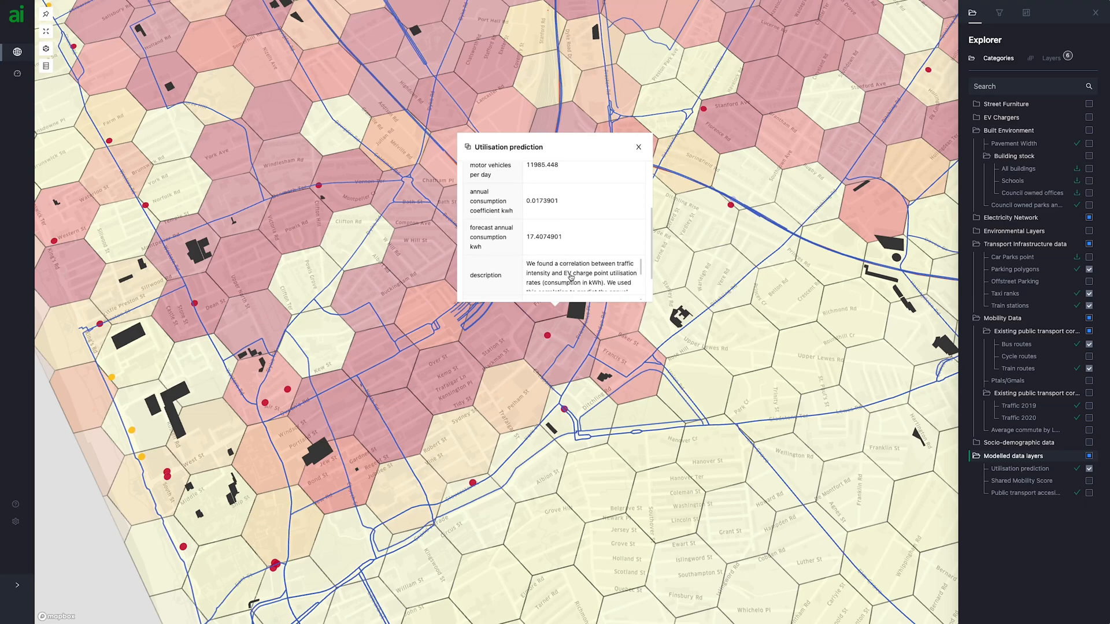
{"action": "scroll", "scroll_direction": "down", "scroll_amount": 3}
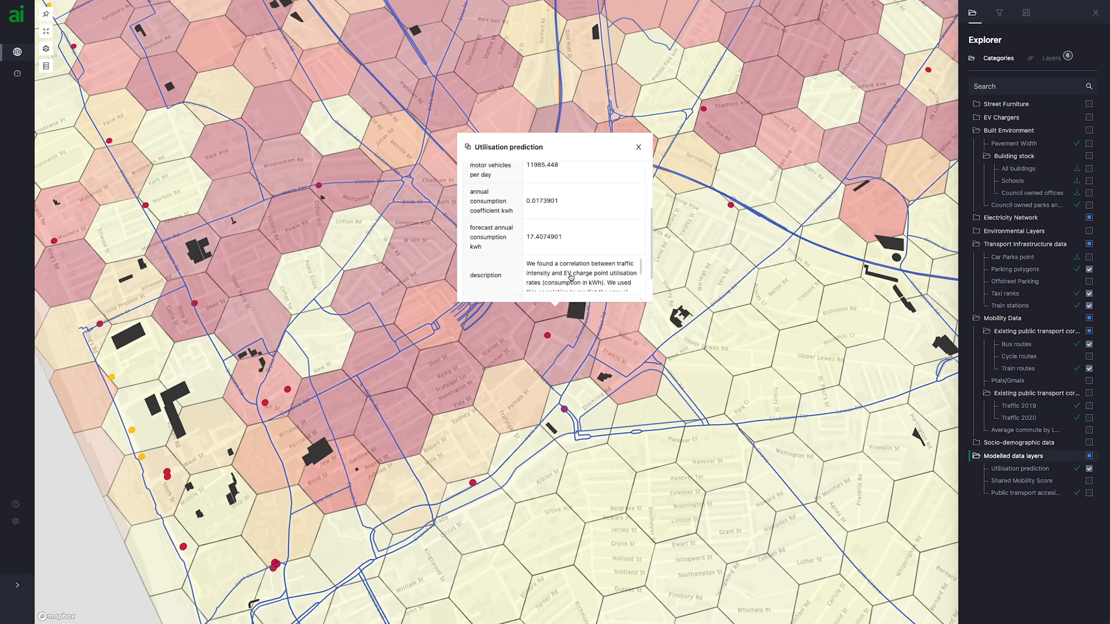
{"action": "left_click", "coordinate": [638, 147]}
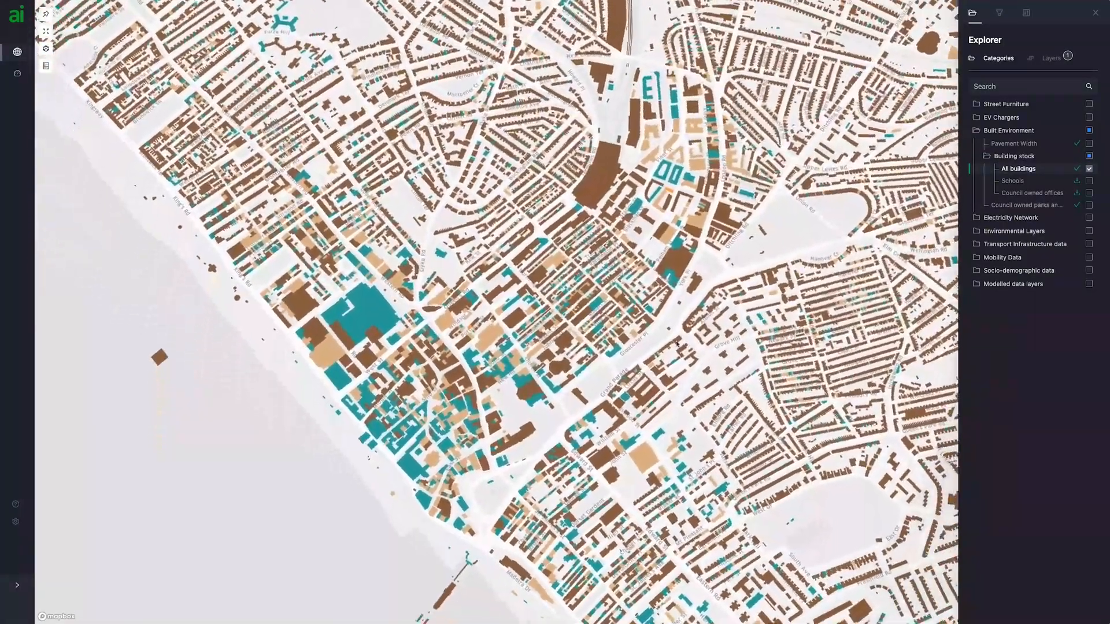
Expand Modelled data layers, show Public transport accessibility hexagons and display their legend.
{"action": "left_click", "coordinate": [1012, 284]}
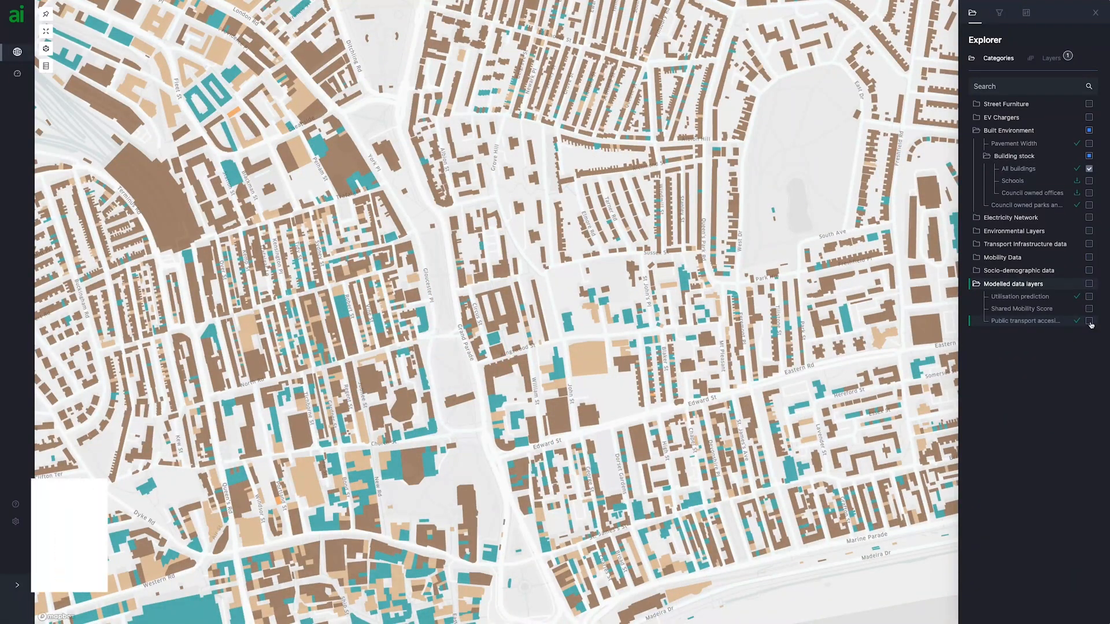
{"action": "left_click", "coordinate": [1088, 321]}
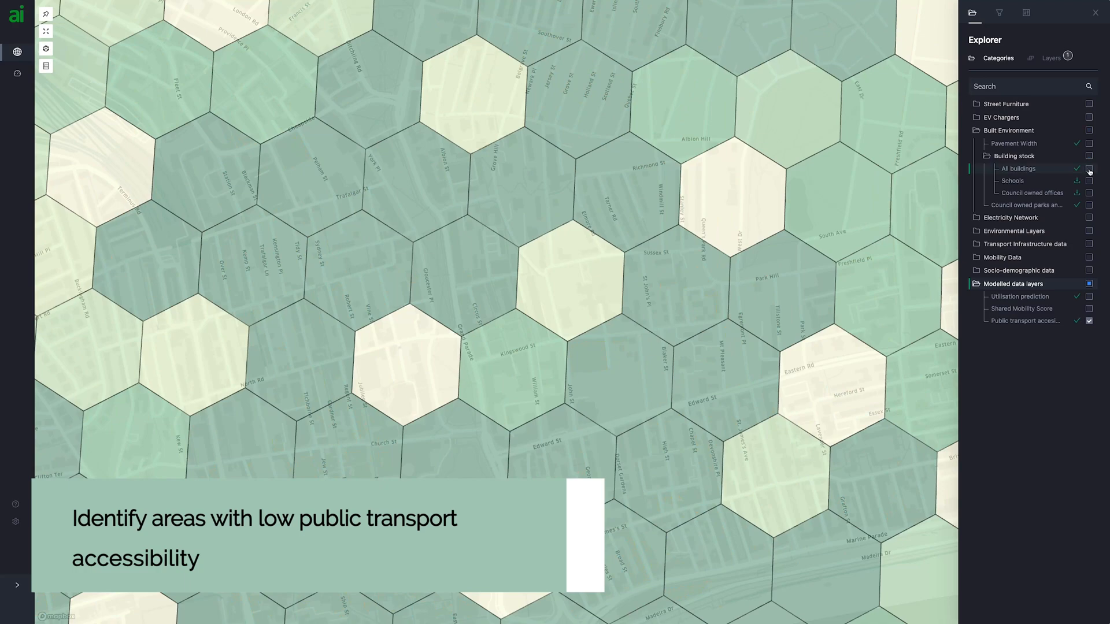
{"action": "left_click", "coordinate": [46, 66]}
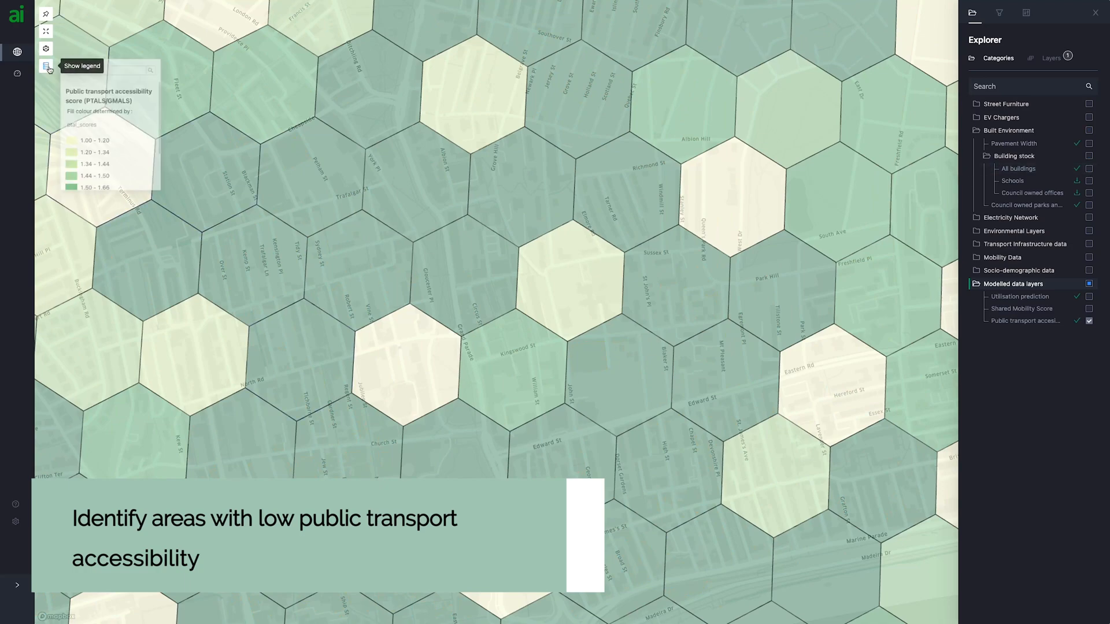
{"action": "left_click", "coordinate": [44, 66]}
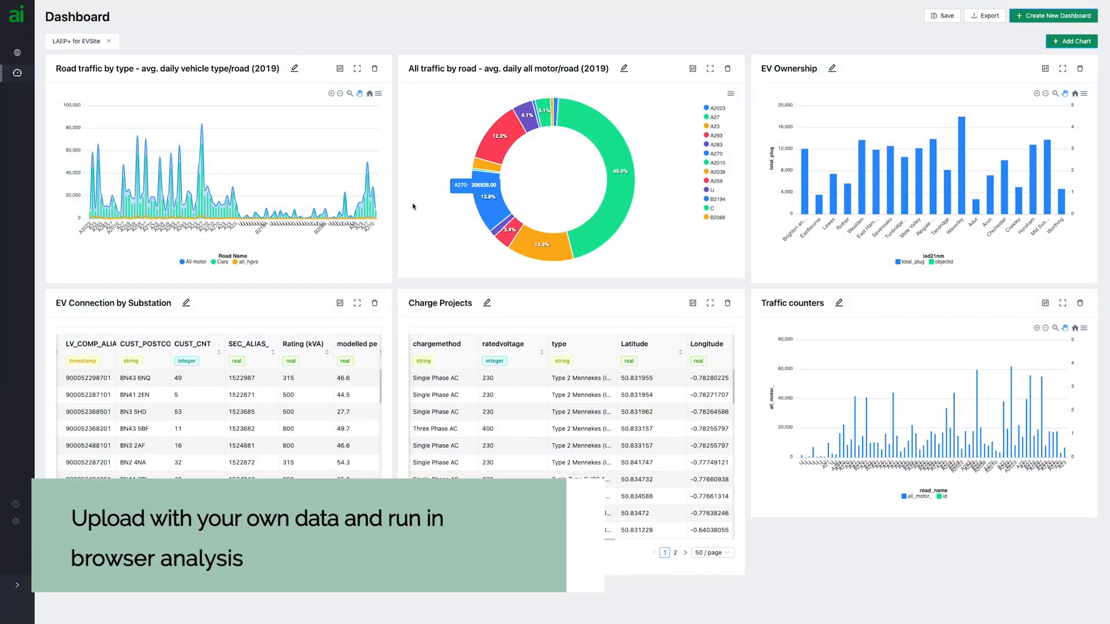
{"action": "mouse_move", "coordinate": [358, 209]}
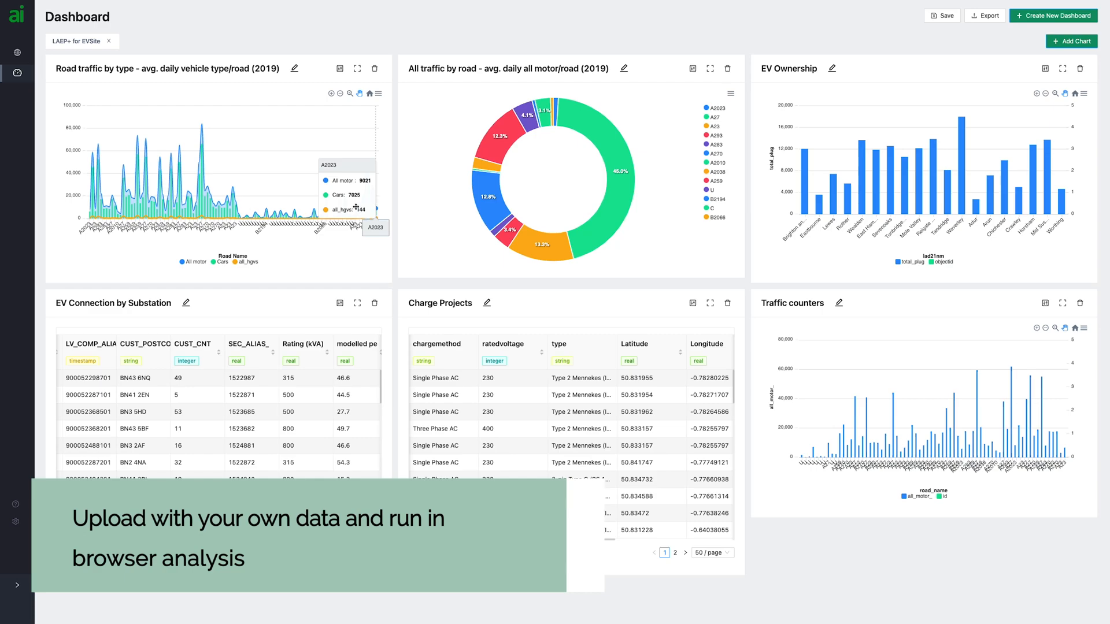
{"action": "mouse_move", "coordinate": [223, 209]}
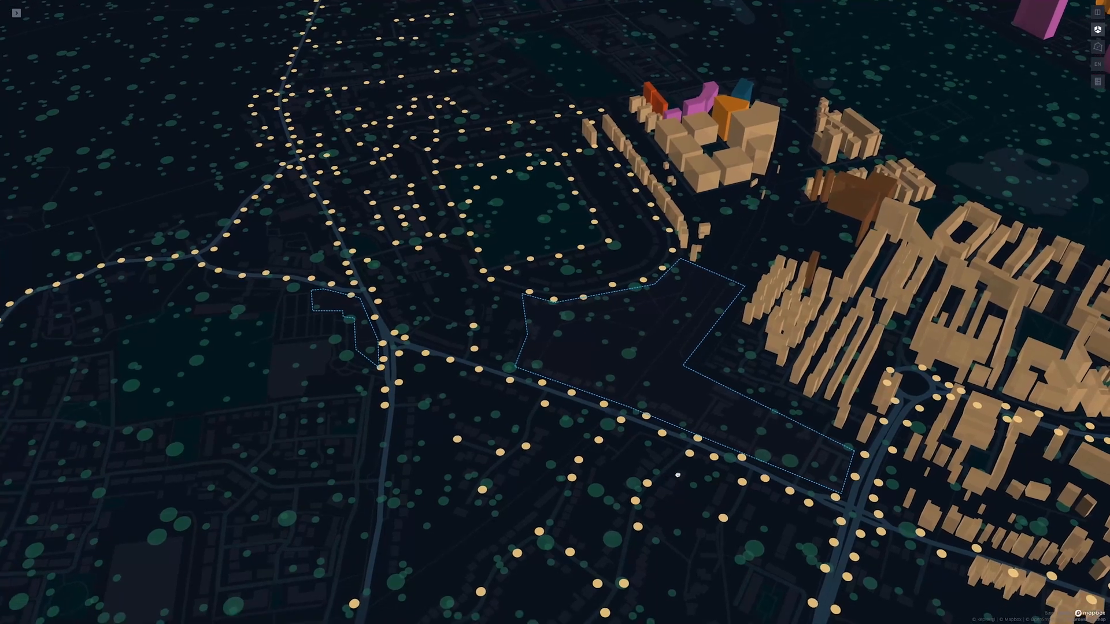
Orbit the dark 3D map around the extruded buildings.
{"action": "left_click_drag", "start_coordinate": [676, 476], "coordinate": [598, 416]}
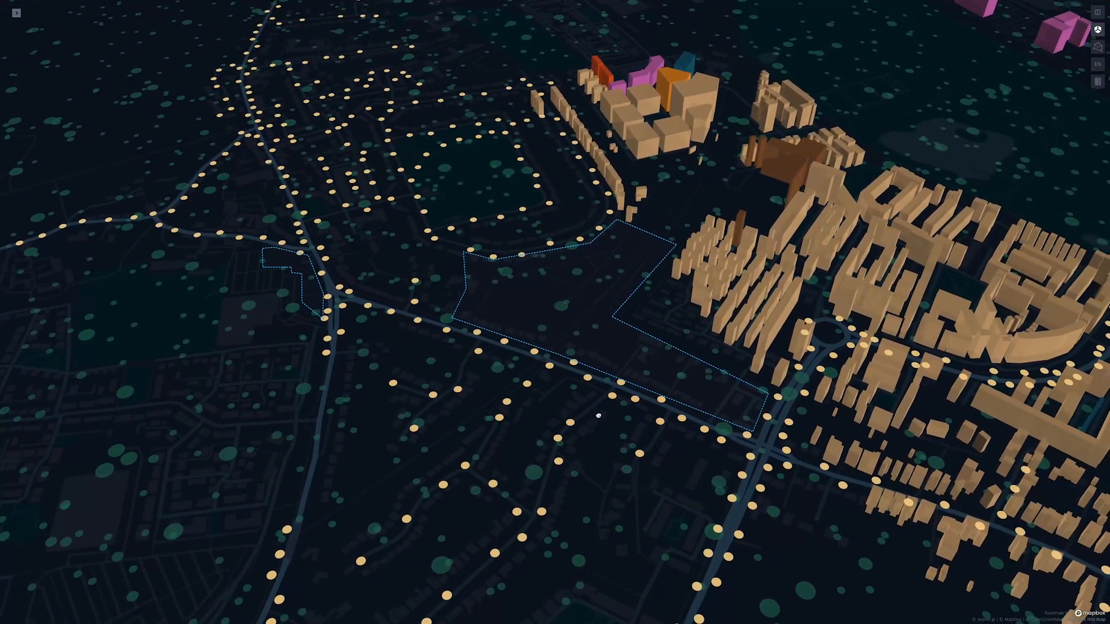